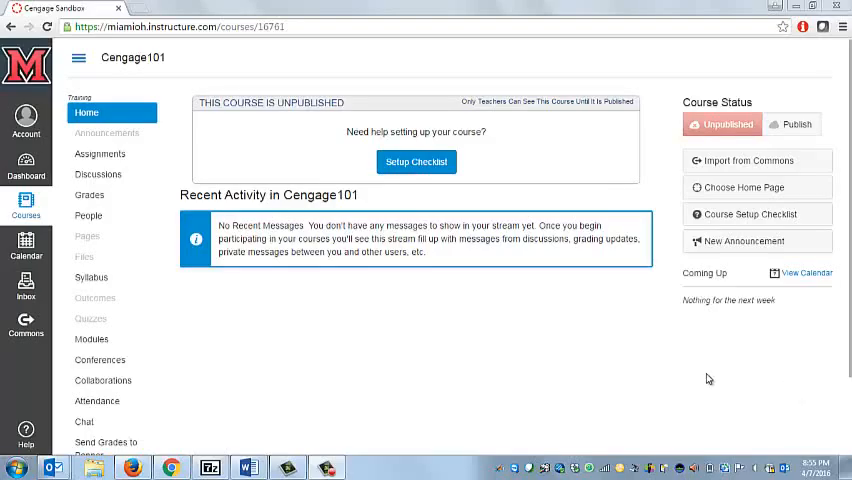
mouse_move(334, 246)
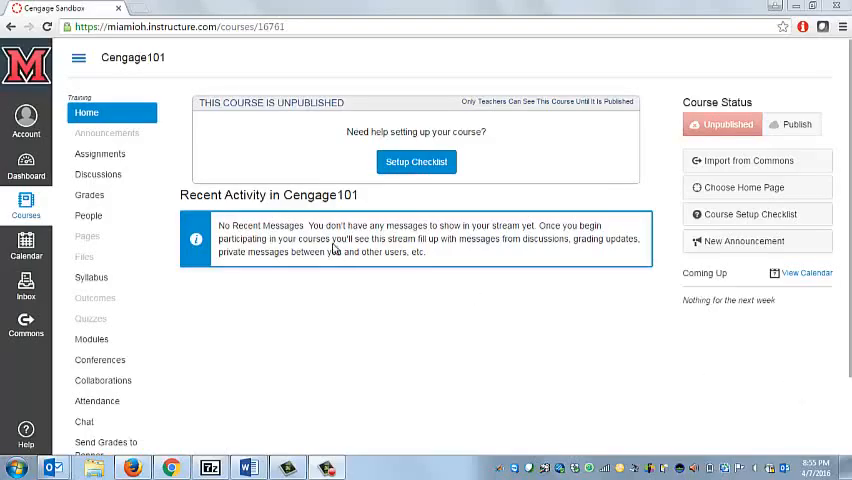
Go to the Modules page of the Cengage101 course from the course navigation
left_click(92, 340)
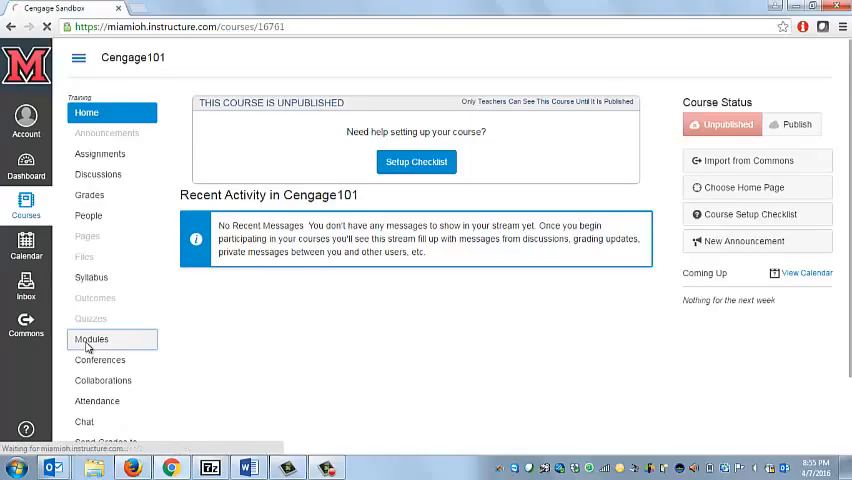
left_click(92, 340)
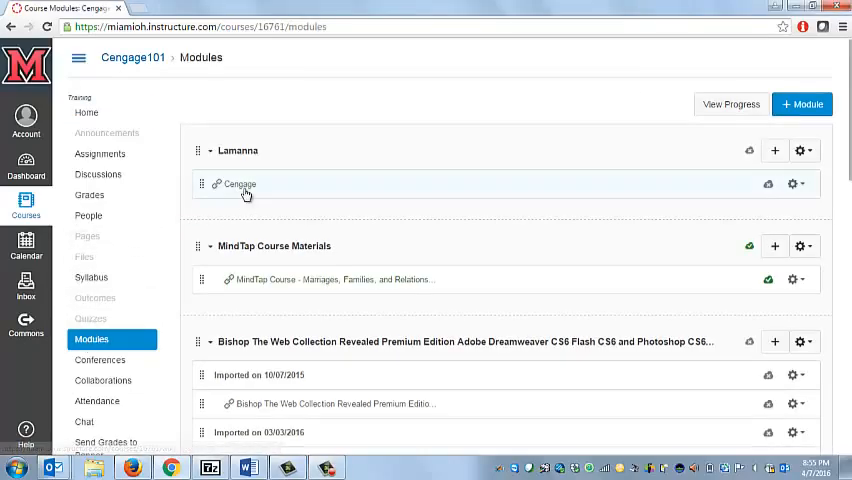
mouse_move(240, 184)
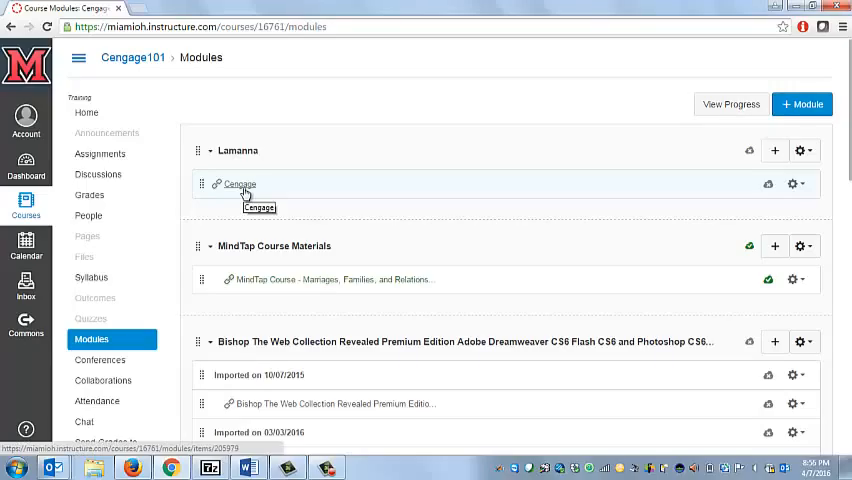
Launch the Cengage link in the Lamanna module to reach Select Content Source
left_click(240, 184)
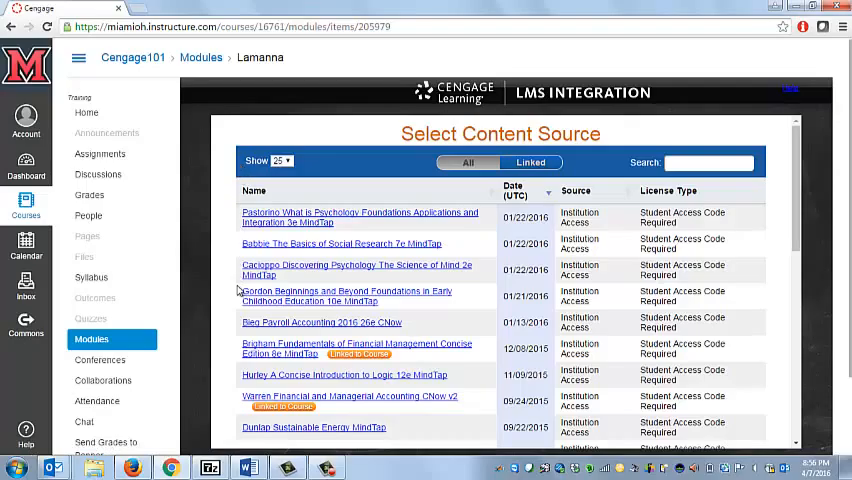
mouse_move(214, 384)
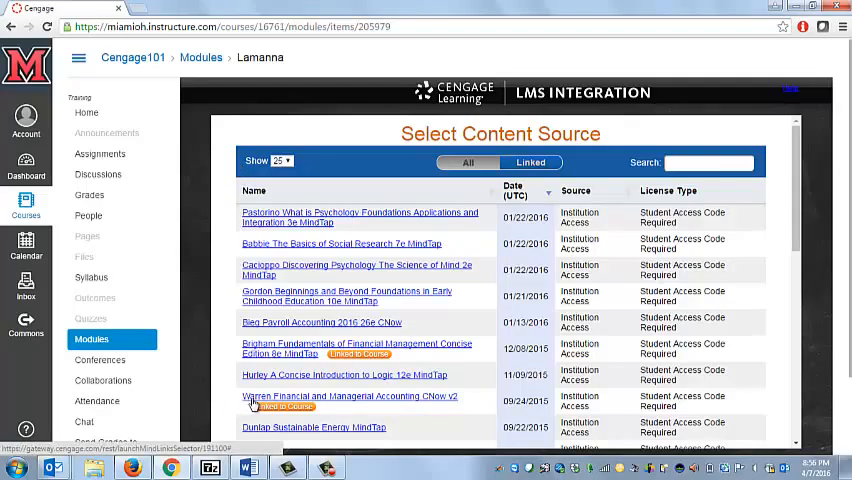
Choose Warren Financial and Managerial Accounting CNow v2 and tick HW 1 and HW 2
left_click(348, 396)
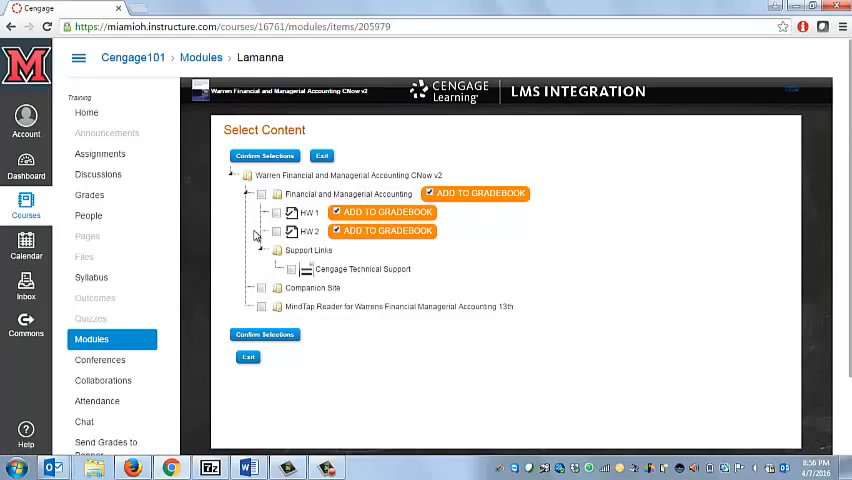
left_click(276, 212)
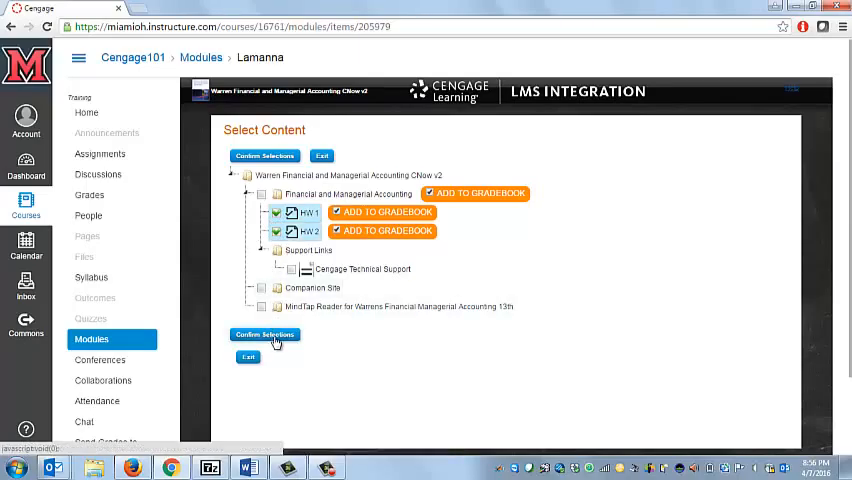
Confirm the HW 1 and HW 2 selections and submit them to the course
left_click(264, 334)
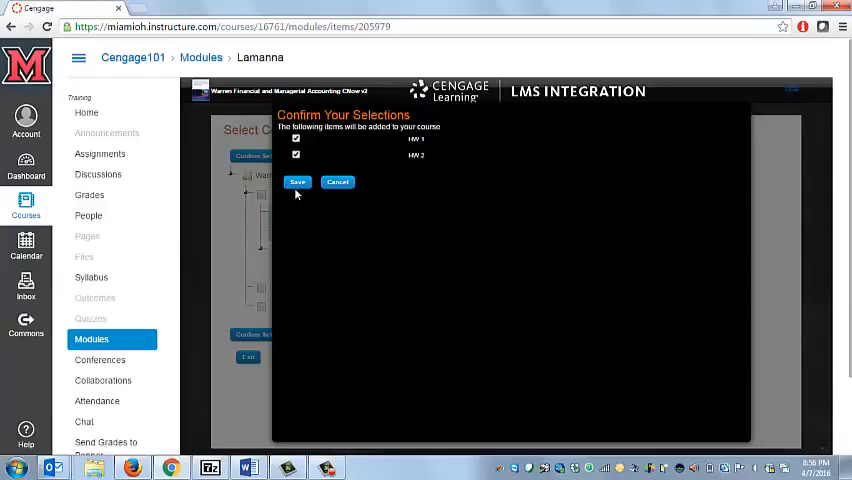
left_click(296, 182)
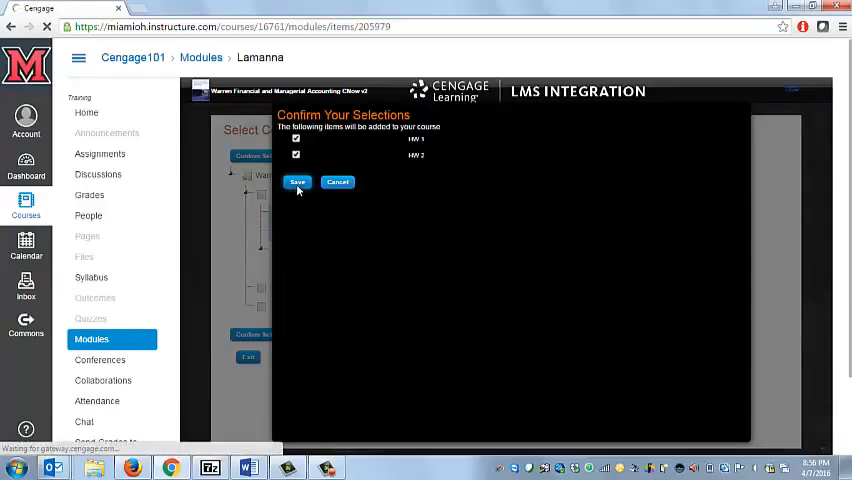
left_click(296, 182)
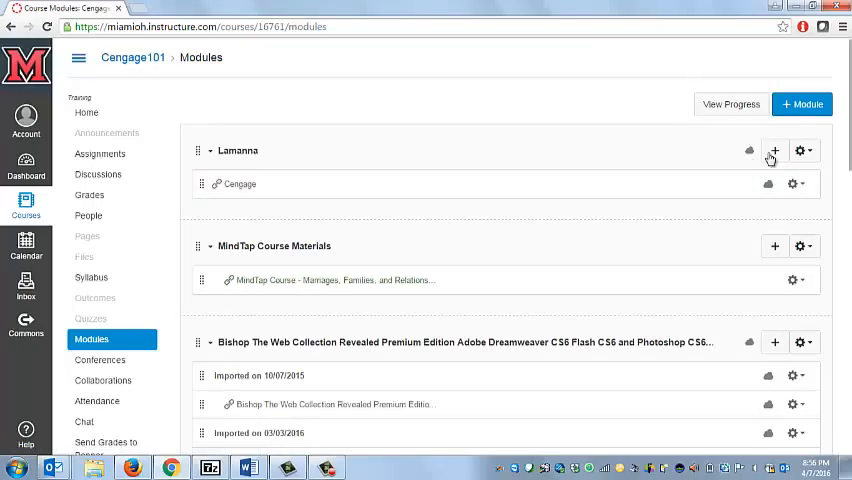
Scroll the Modules page to find the new Warren CNow v2 module with its HW items
scroll("down", 3)
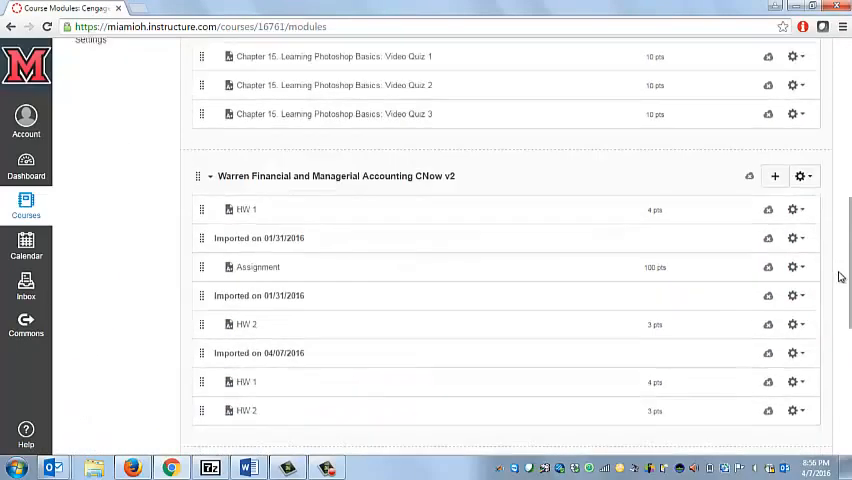
scroll("down", 3)
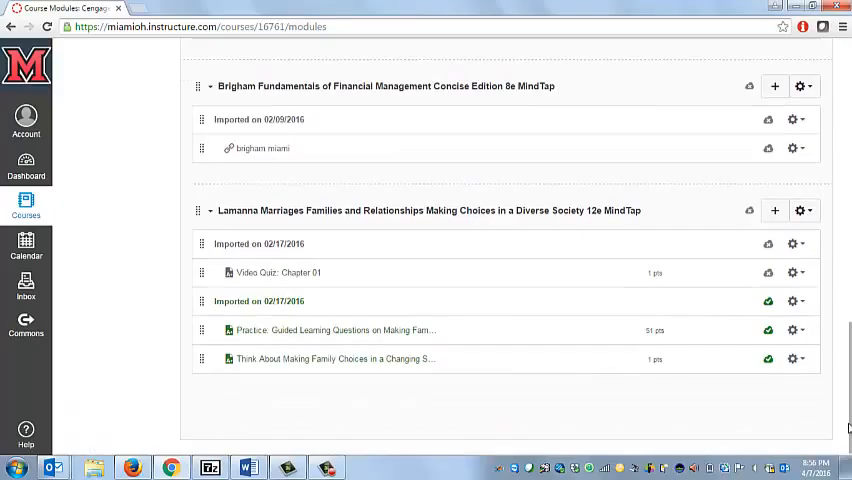
mouse_move(700, 344)
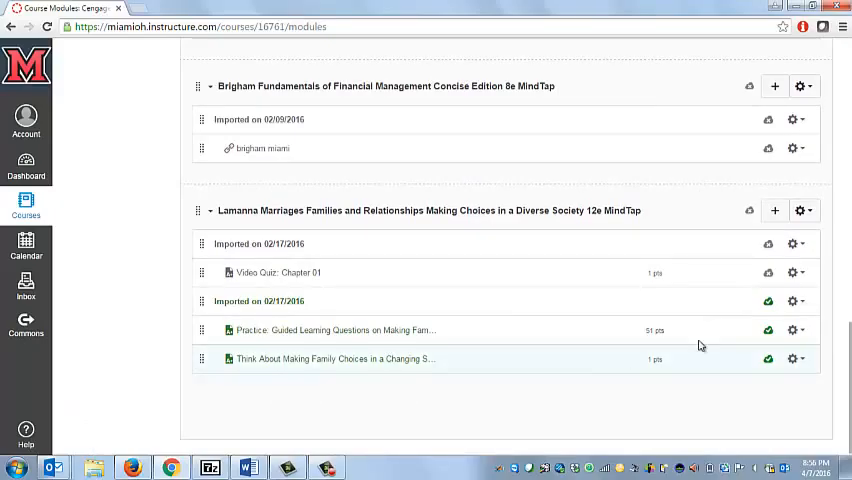
scroll("up", 3)
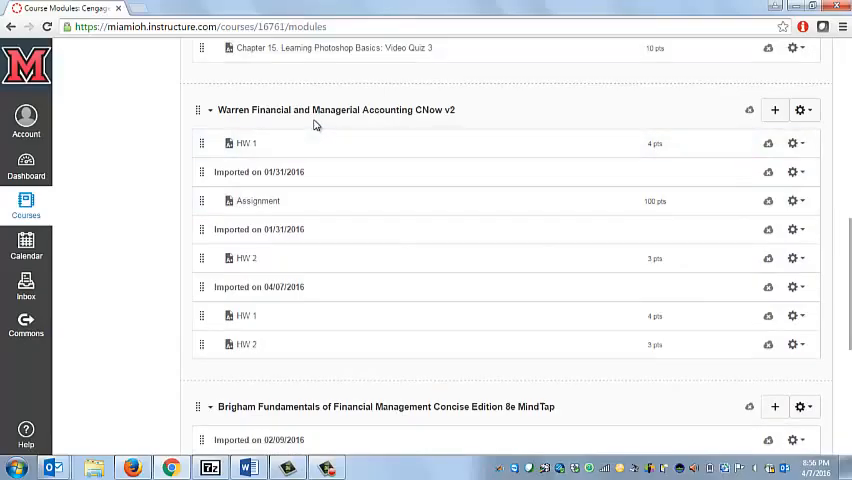
mouse_move(198, 352)
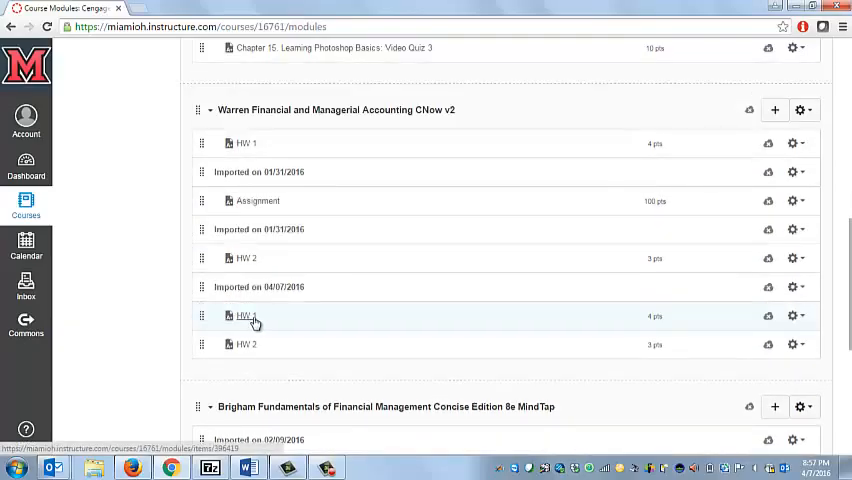
mouse_move(384, 320)
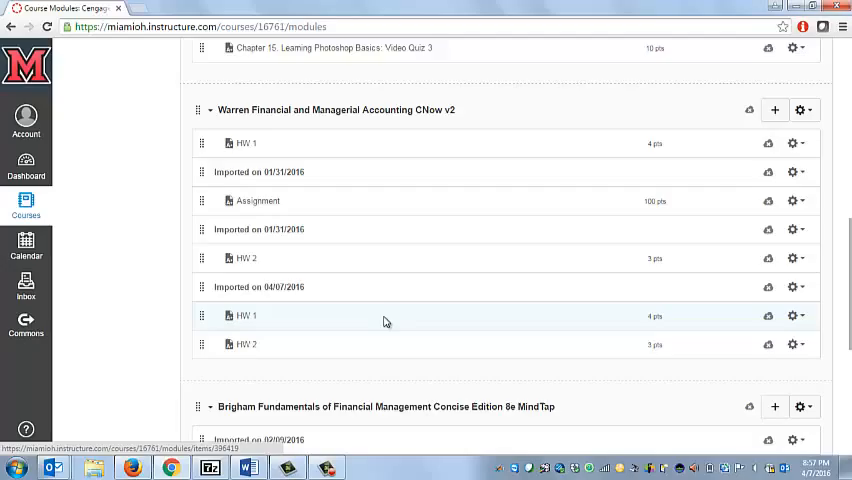
mouse_move(756, 120)
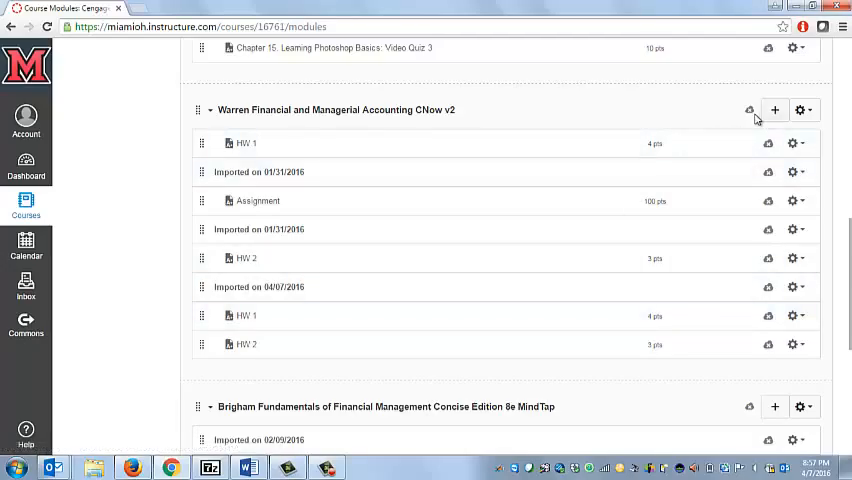
Publish the Warren CNow v2 module and all its items via the module header cloud icon
left_click(748, 110)
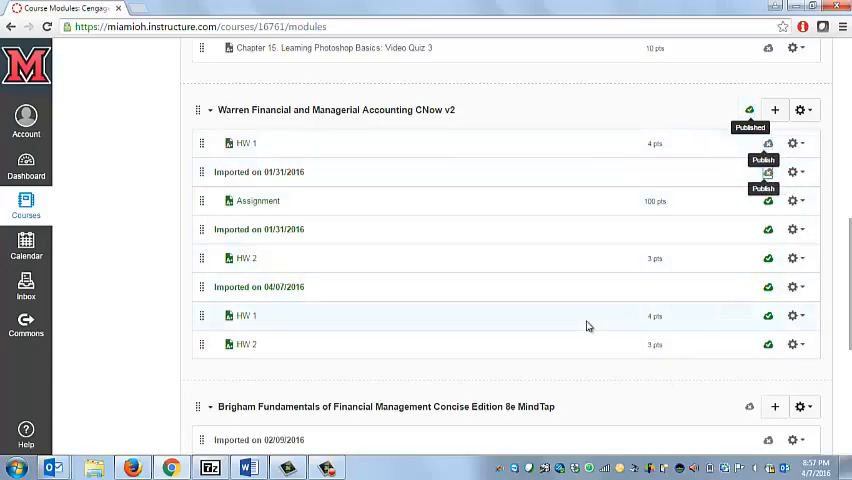
mouse_move(360, 302)
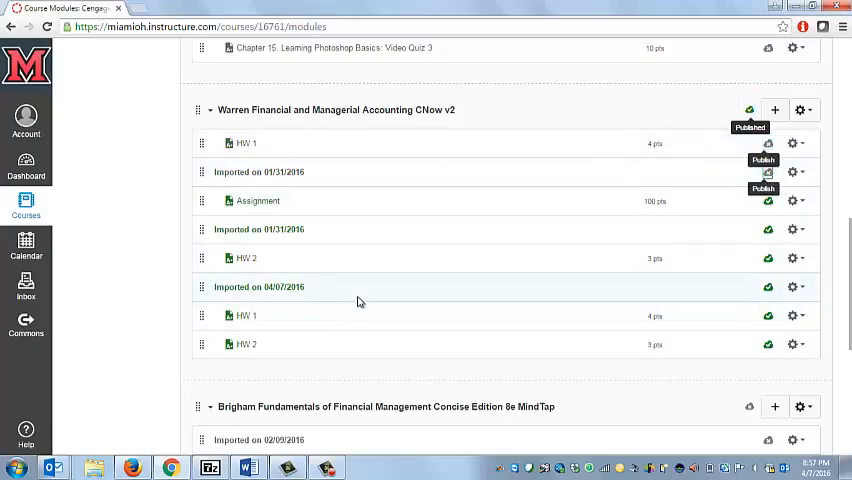